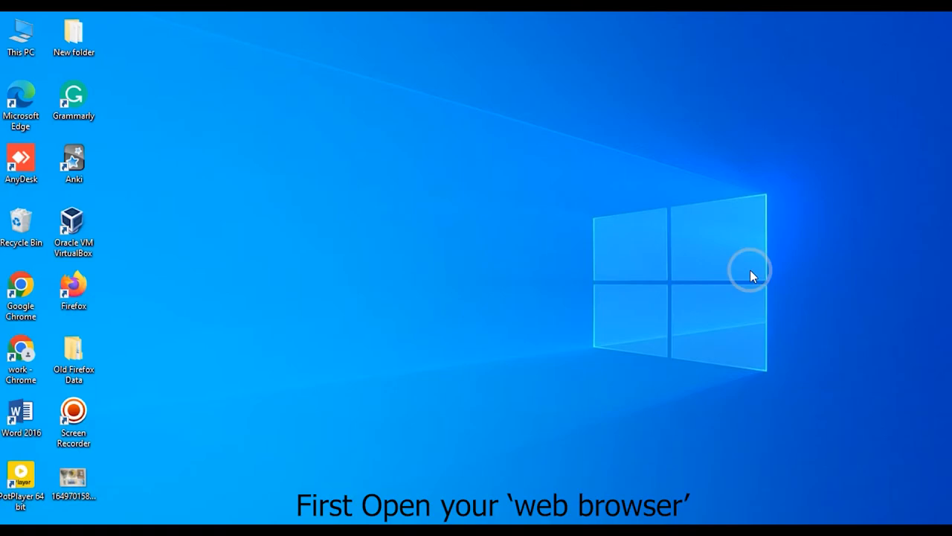
Step: Launch Chrome and navigate to the router login page at 192.168.1.1
{"action": "double_click", "coordinate": [21, 288]}
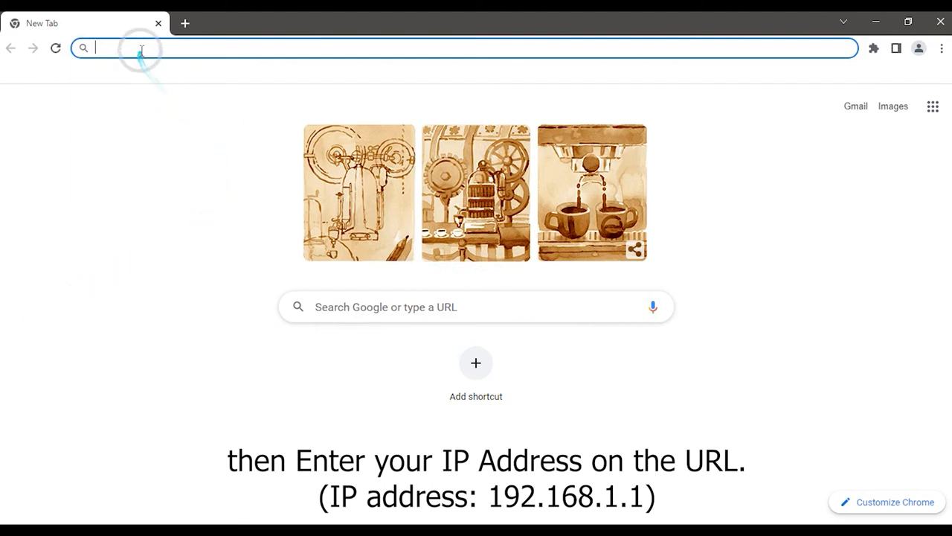
{"action": "type", "text": "19"}
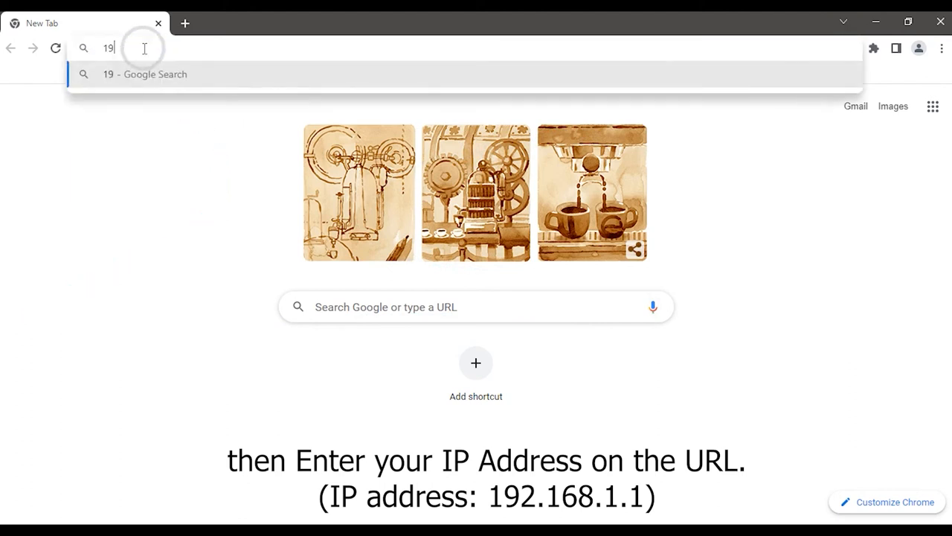
{"action": "type", "text": "2.168.1.1/login.html"}
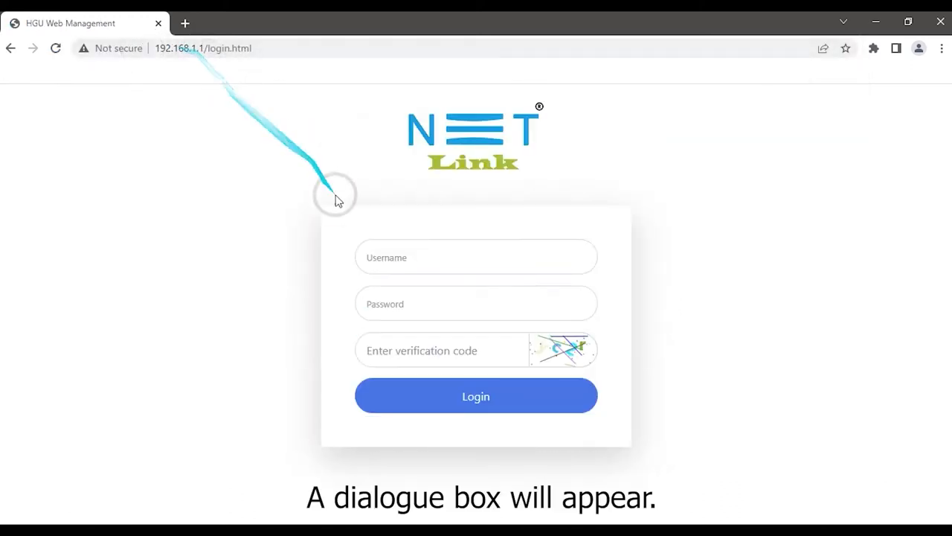
Step: Log in as admin with password and verification code to reach Device Basic Info
{"action": "left_click", "coordinate": [476, 256]}
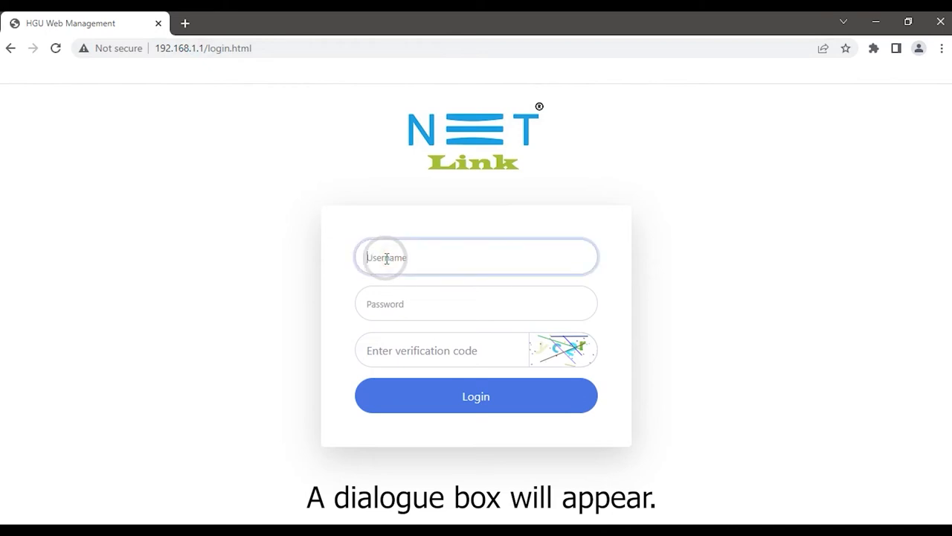
{"action": "type", "text": "admin"}
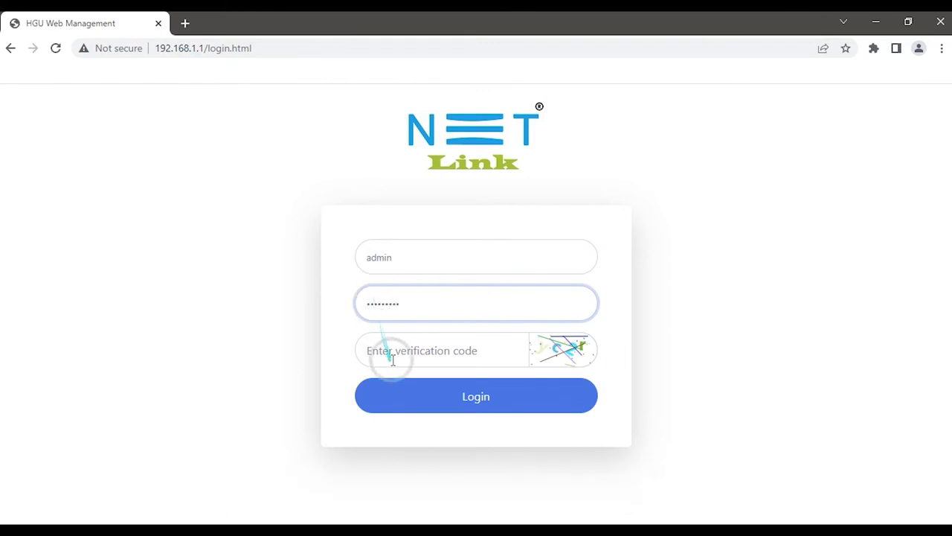
{"action": "type", "text": "yc"}
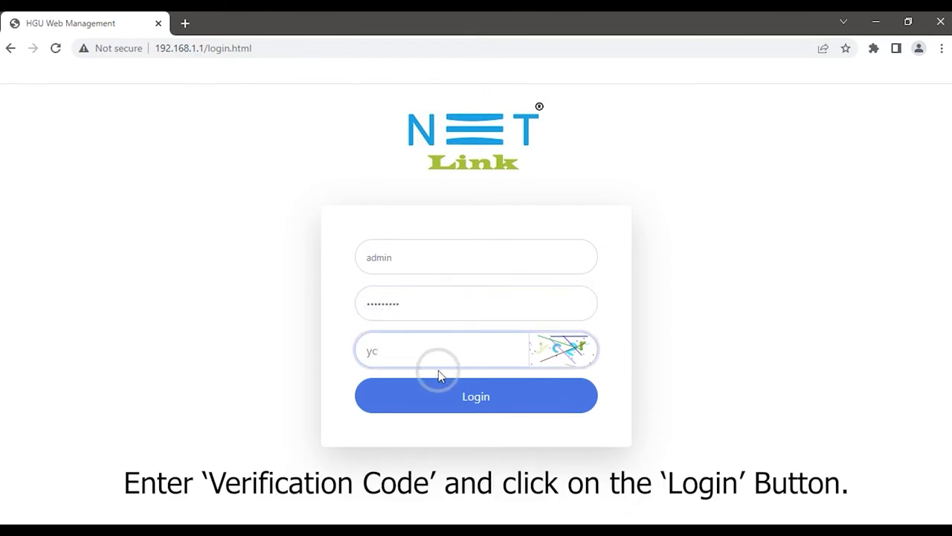
{"action": "type", "text": "2"}
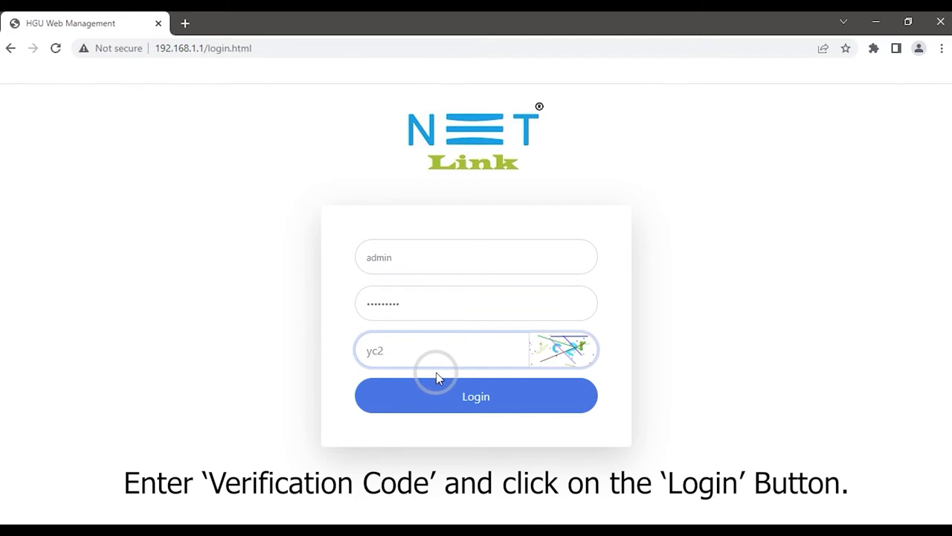
{"action": "left_click", "coordinate": [476, 396]}
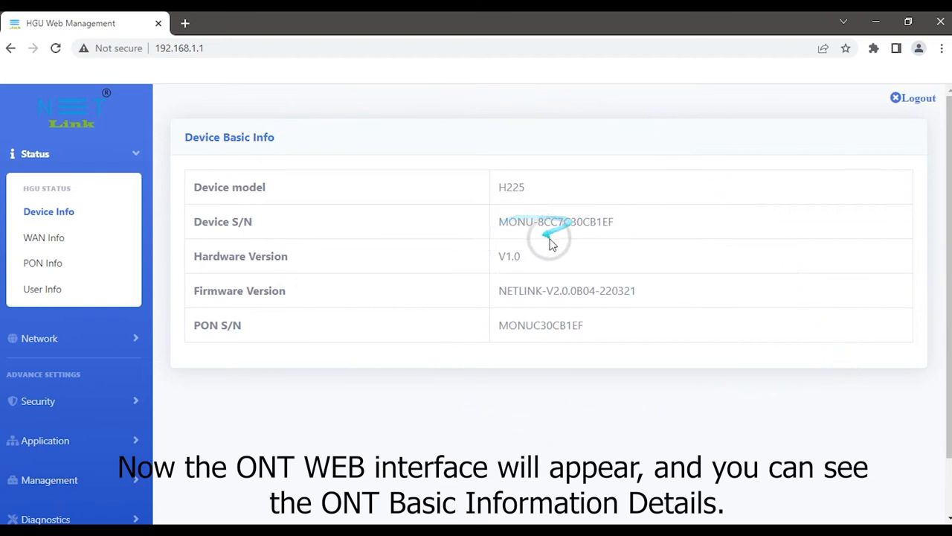
{"action": "mouse_move", "coordinate": [566, 340]}
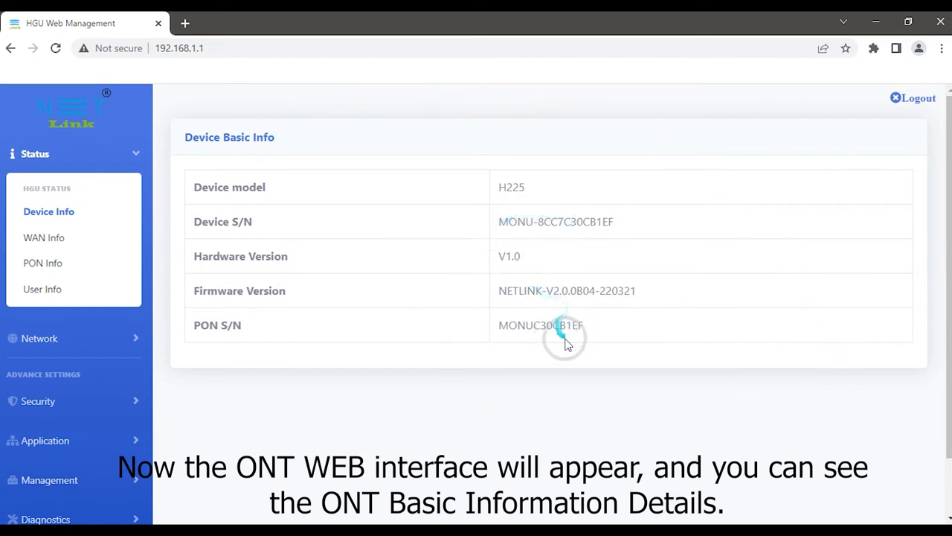
{"action": "mouse_move", "coordinate": [172, 339]}
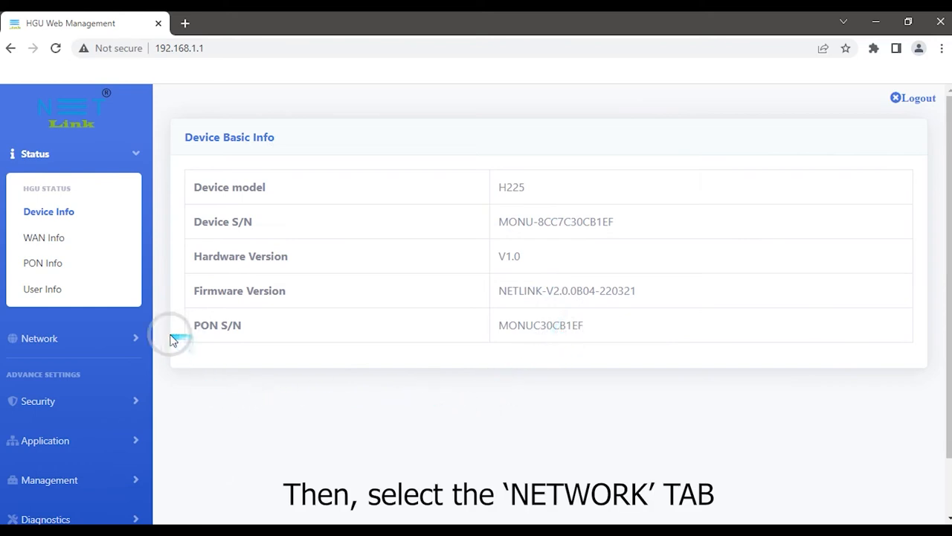
Step: Expand the Network sidebar section listing WAN, LAN, 2.4G and 5G
{"action": "left_click", "coordinate": [39, 338]}
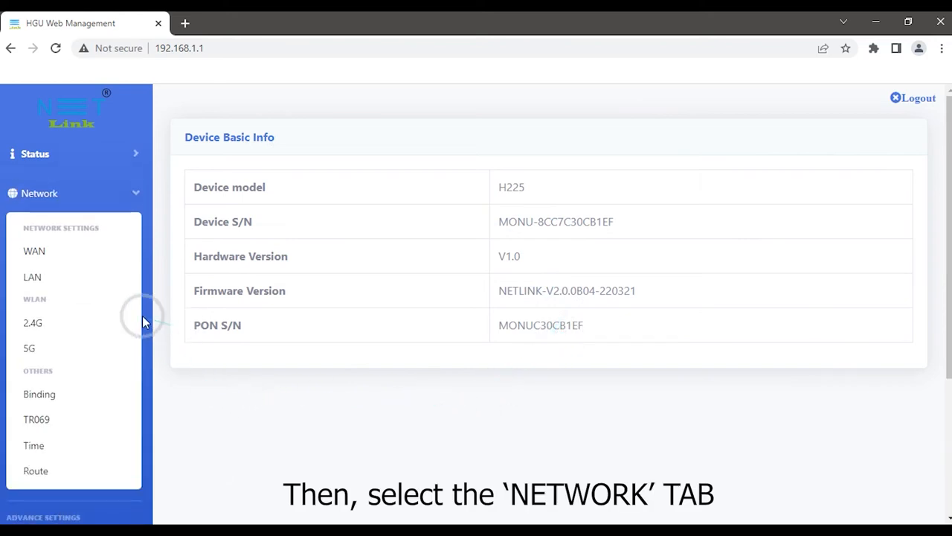
{"action": "mouse_move", "coordinate": [80, 326]}
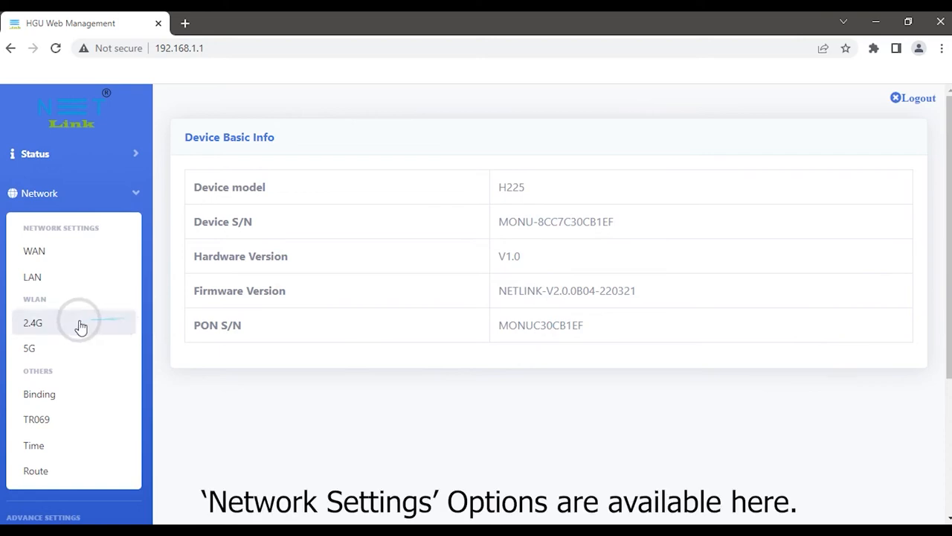
{"action": "mouse_move", "coordinate": [119, 235]}
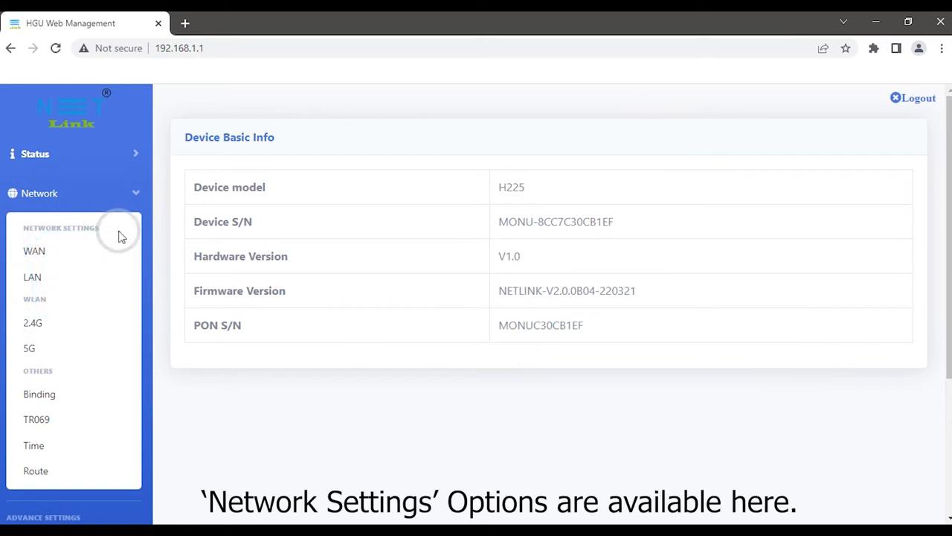
{"action": "mouse_move", "coordinate": [18, 244]}
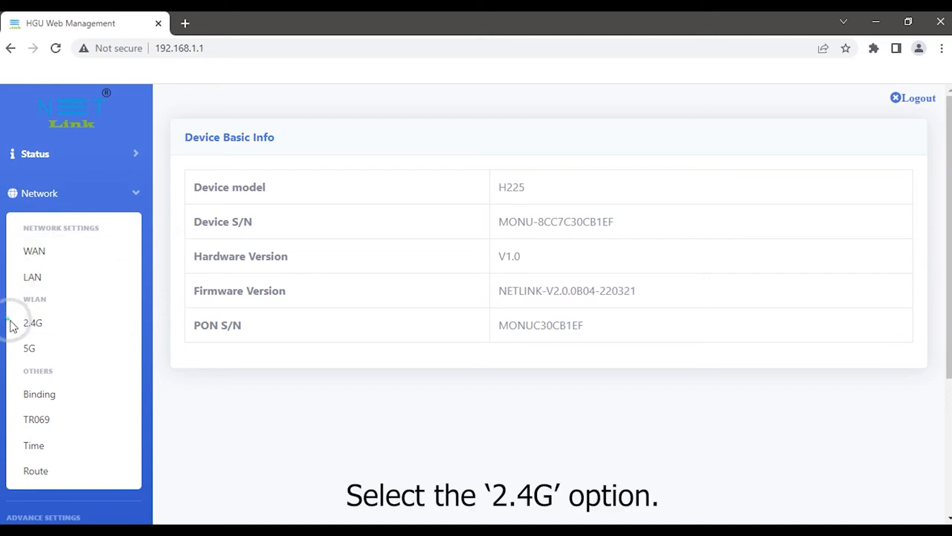
Step: Go to the 2.4G WLAN page and scroll to WLAN Multiple BSSID Settings
{"action": "left_click", "coordinate": [33, 321]}
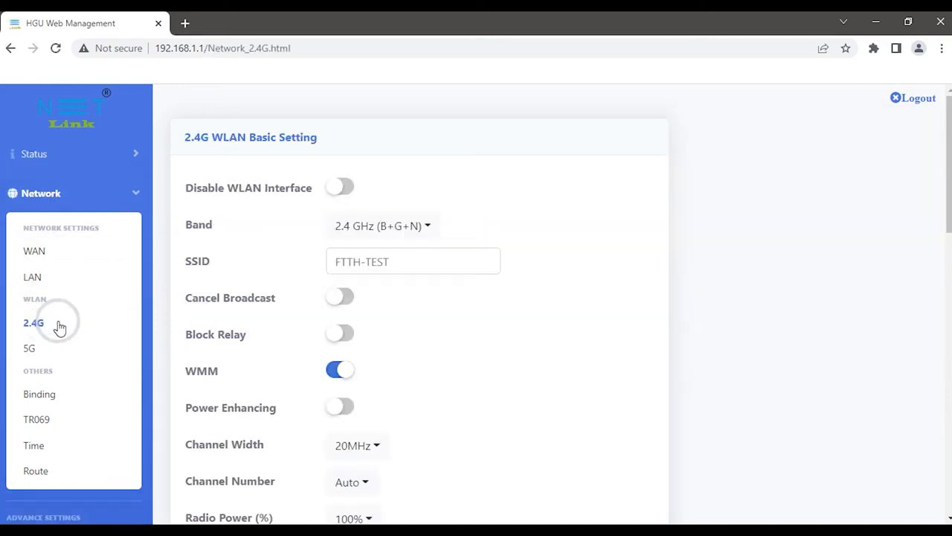
{"action": "mouse_move", "coordinate": [339, 201]}
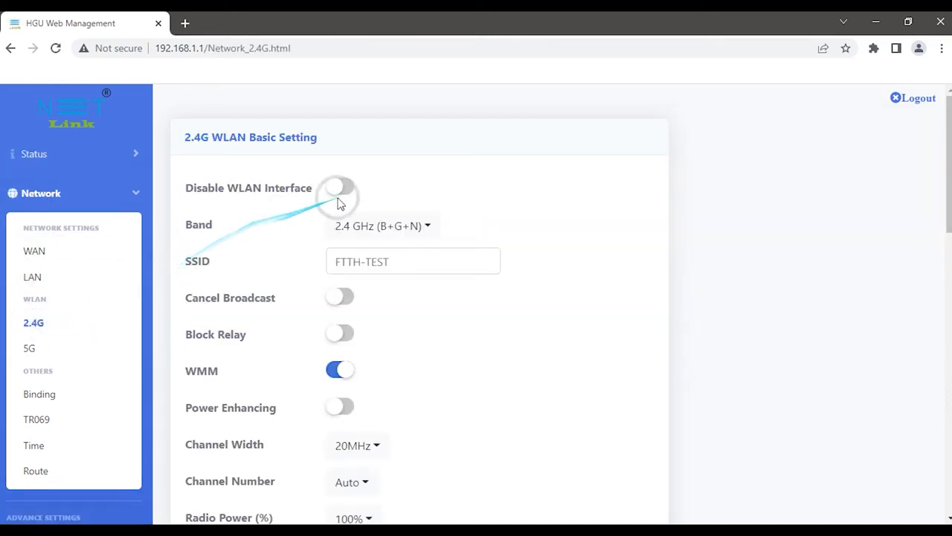
{"action": "scroll", "scroll_direction": "down", "scroll_amount": 3}
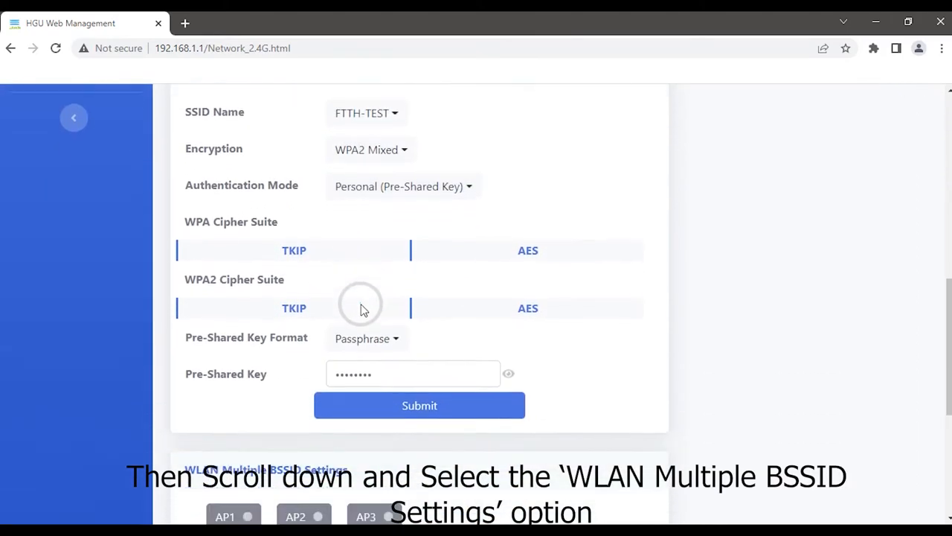
{"action": "scroll", "scroll_direction": "down", "scroll_amount": 3}
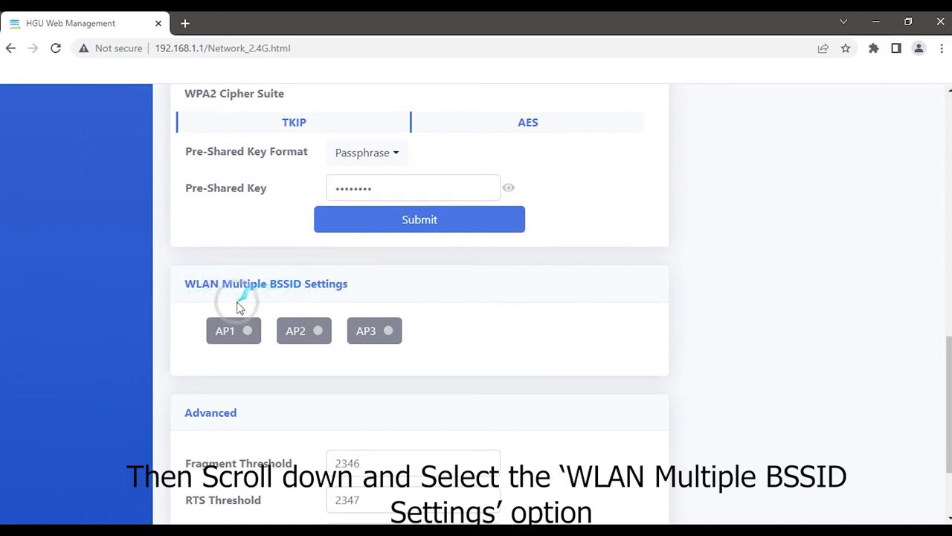
Step: Enable the first extra 2.4G network with SSID AP1 and submit it
{"action": "left_click", "coordinate": [232, 330]}
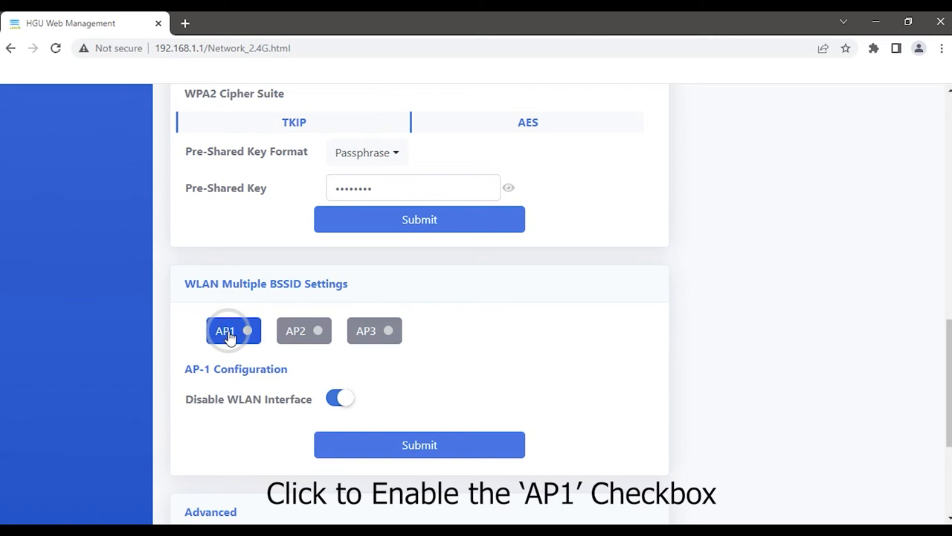
{"action": "left_click", "coordinate": [232, 330]}
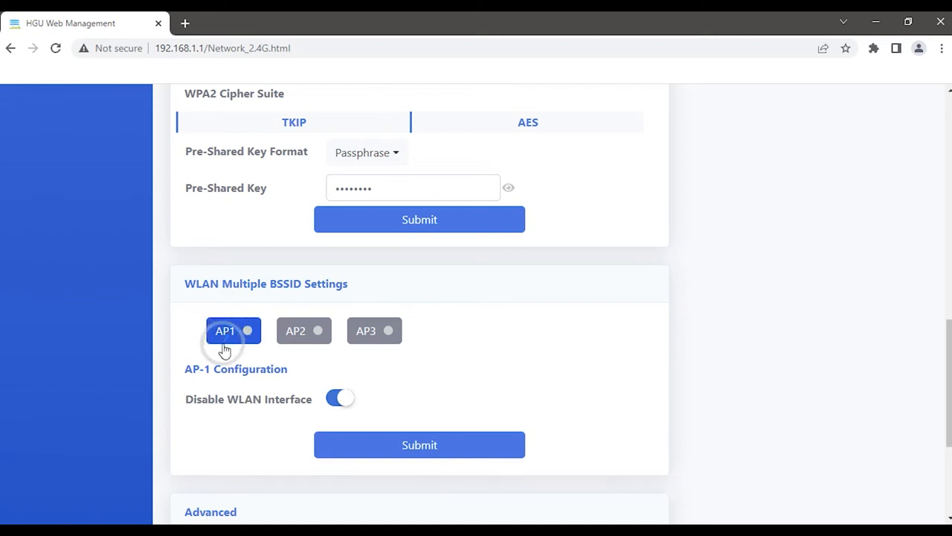
{"action": "mouse_move", "coordinate": [290, 399]}
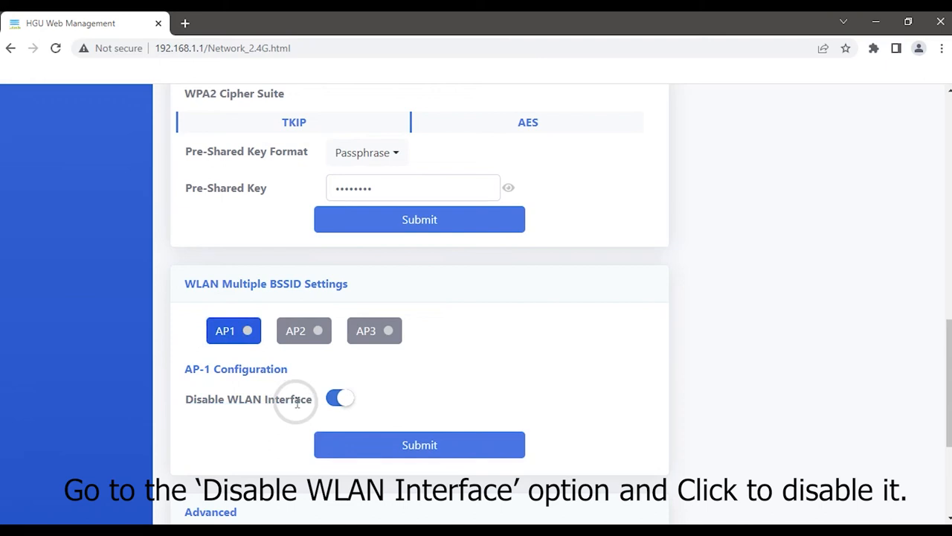
{"action": "left_click", "coordinate": [339, 399]}
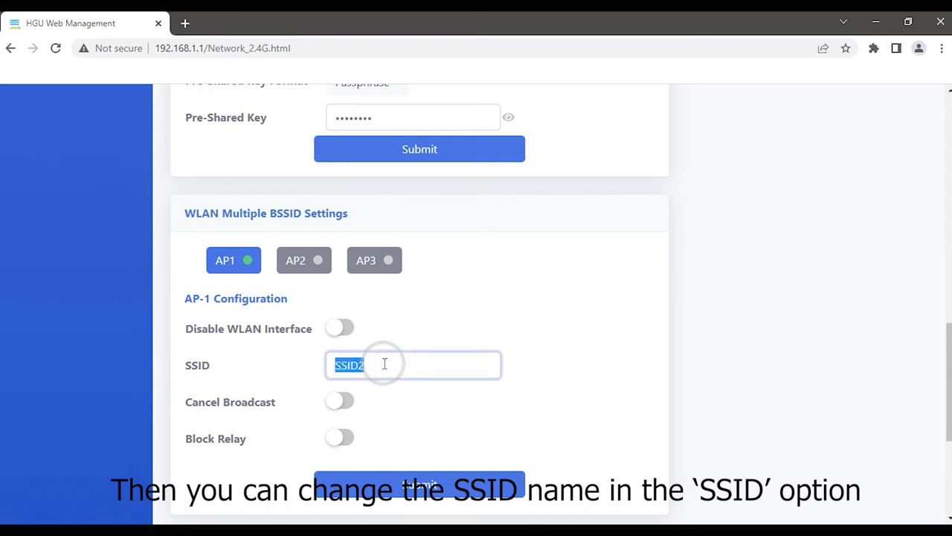
{"action": "type", "text": "AP1"}
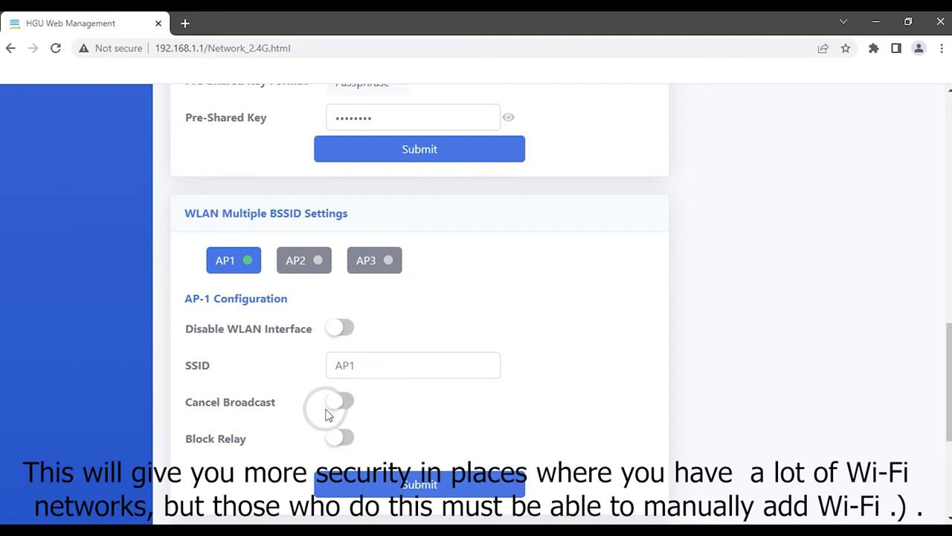
{"action": "mouse_move", "coordinate": [325, 417]}
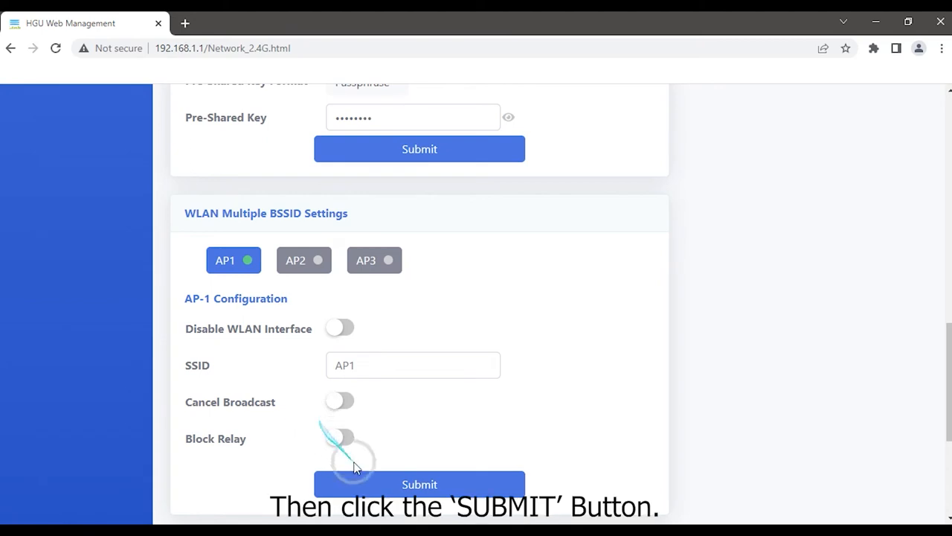
{"action": "left_click", "coordinate": [419, 485]}
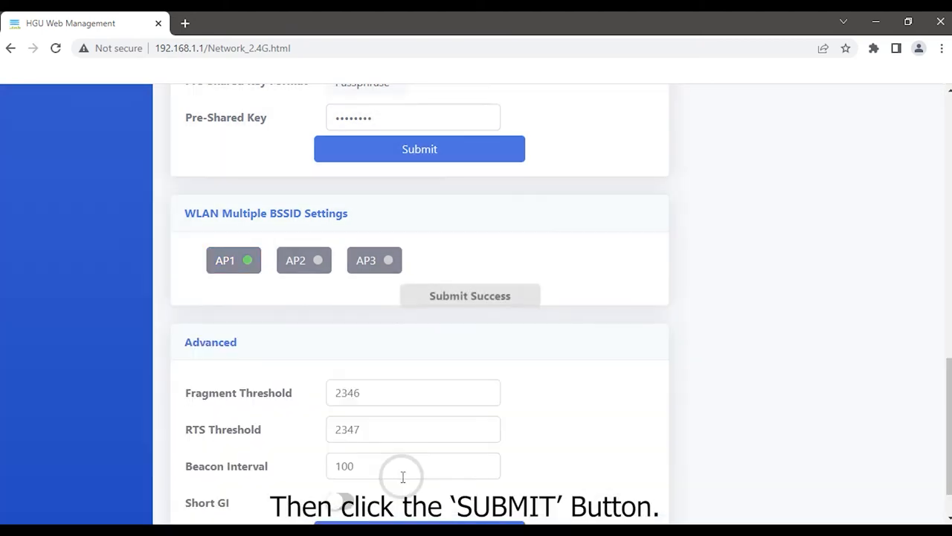
{"action": "mouse_move", "coordinate": [402, 369]}
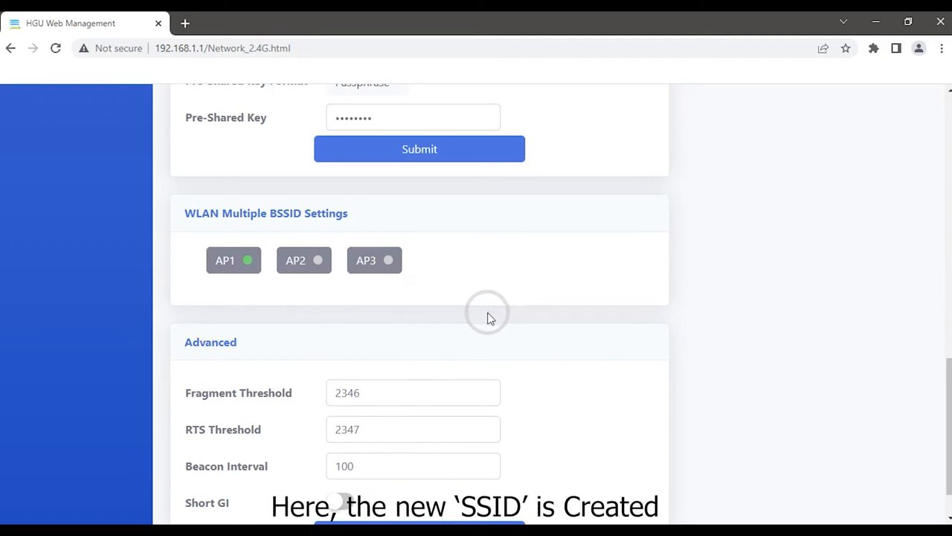
{"action": "mouse_move", "coordinate": [316, 308]}
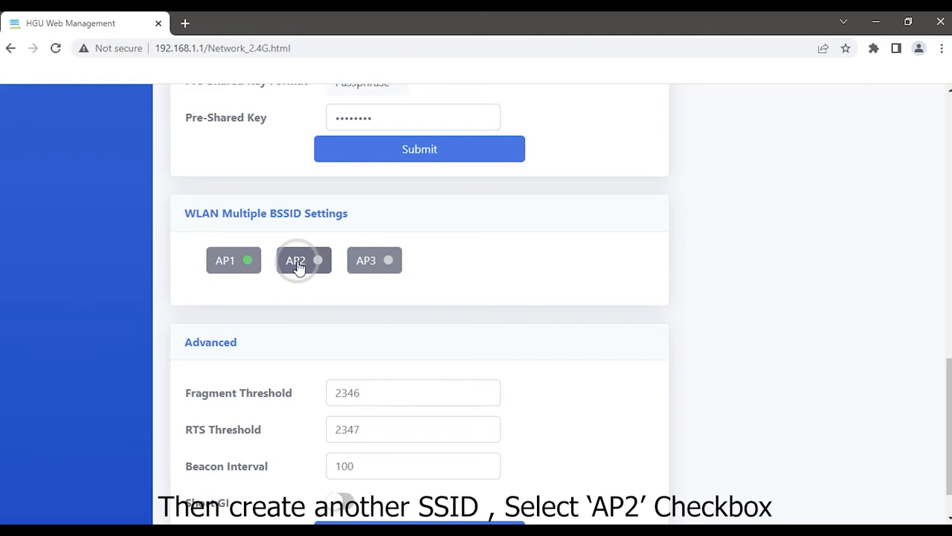
Step: Enable the second extra 2.4G network, replace SSID3 with AP2, and submit
{"action": "left_click", "coordinate": [295, 259]}
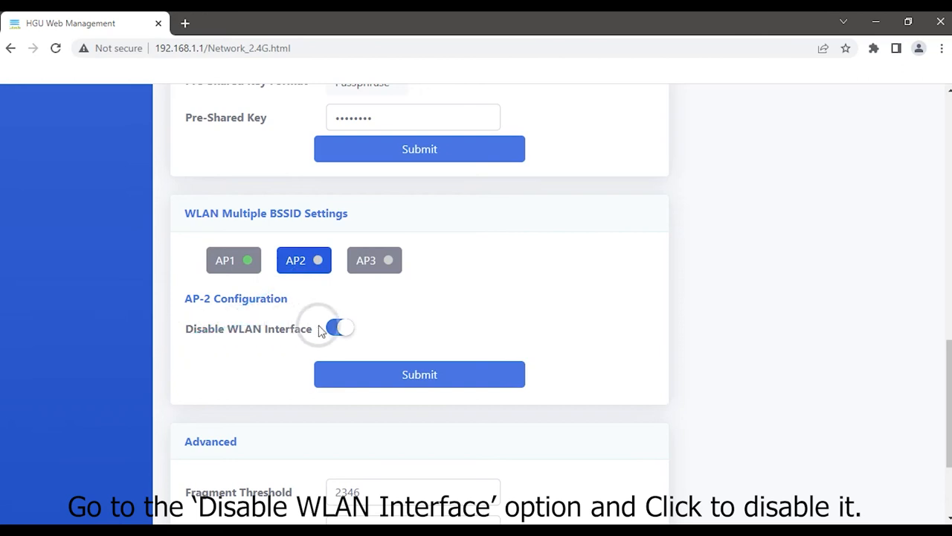
{"action": "left_click", "coordinate": [339, 328]}
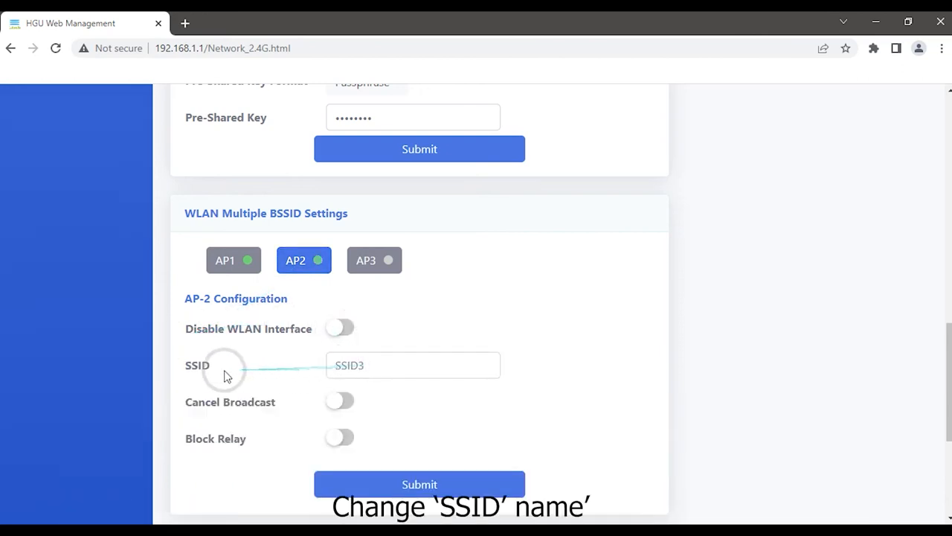
{"action": "triple_click", "coordinate": [414, 365]}
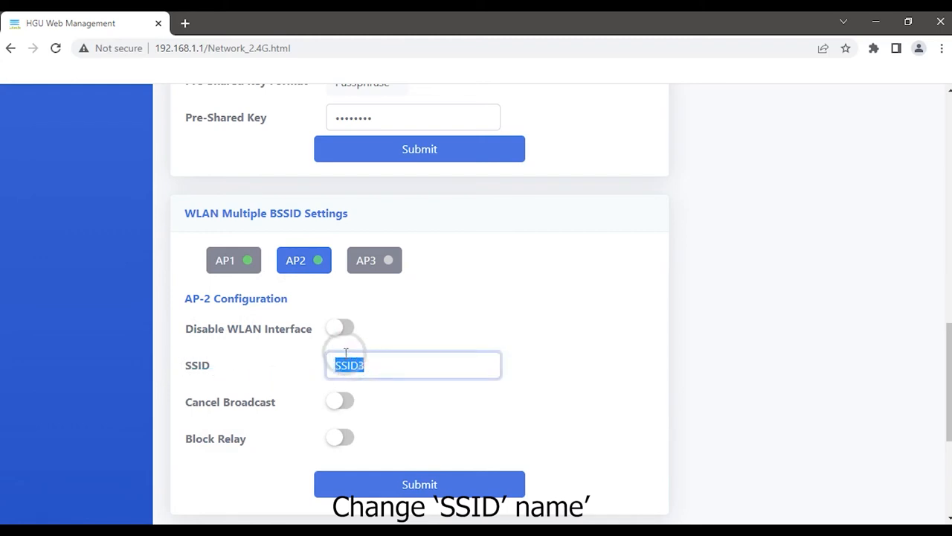
{"action": "type", "text": "A"}
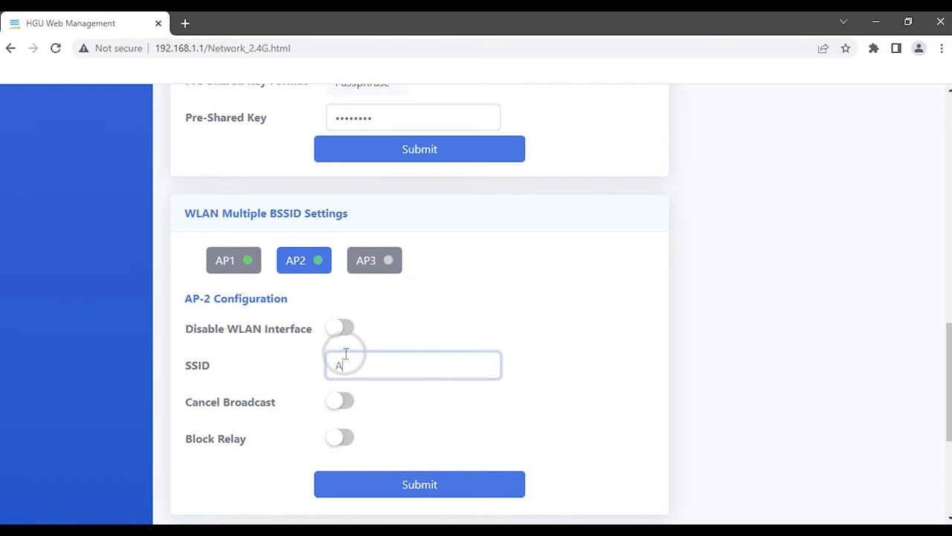
{"action": "type", "text": "P2"}
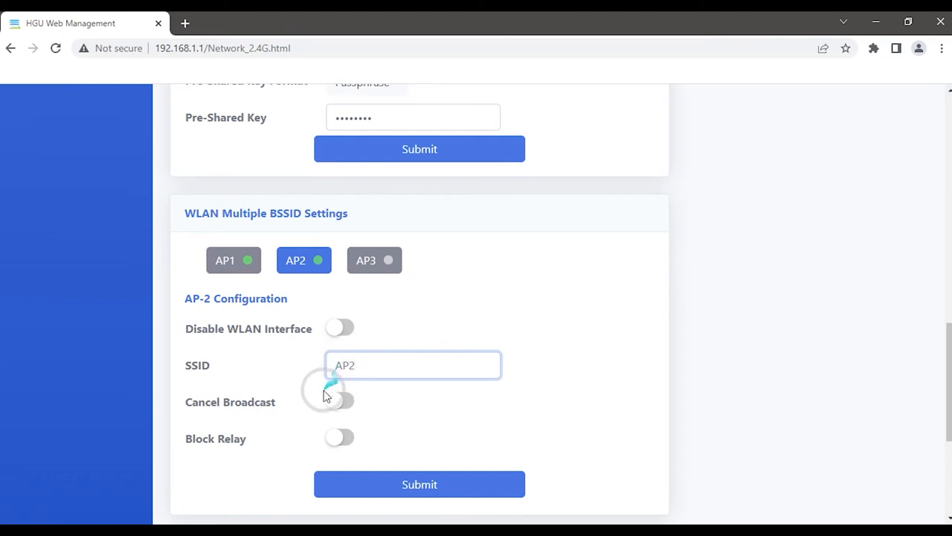
{"action": "scroll", "scroll_direction": "down", "scroll_amount": 3}
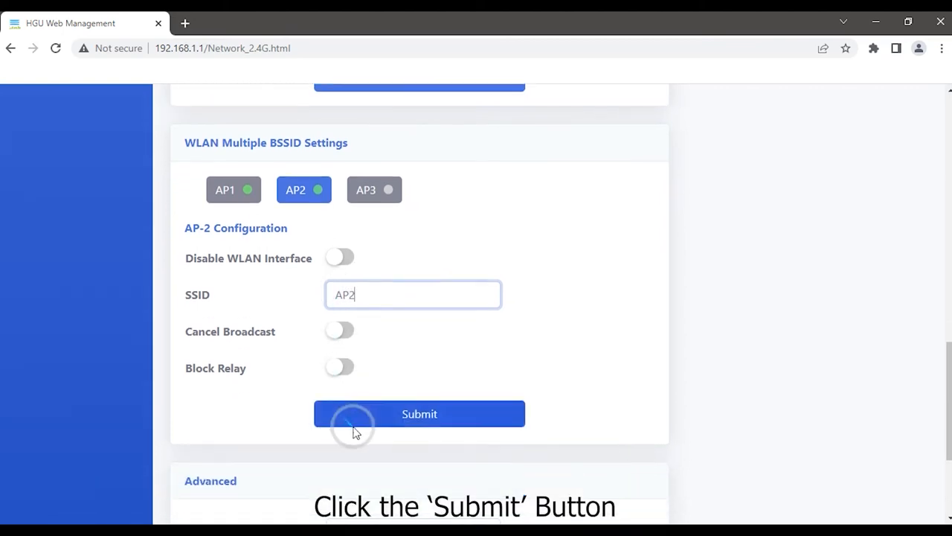
{"action": "left_click", "coordinate": [420, 414]}
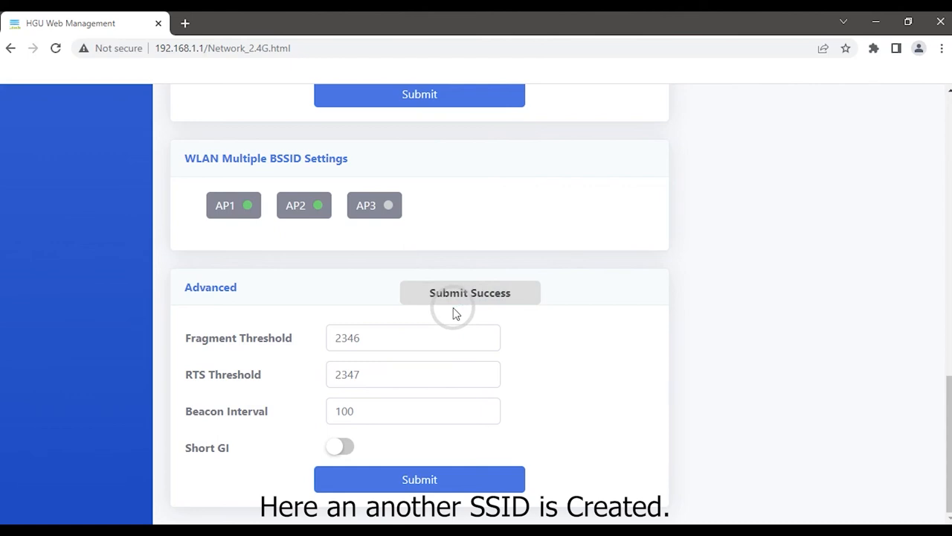
{"action": "scroll", "scroll_direction": "up", "scroll_amount": 3}
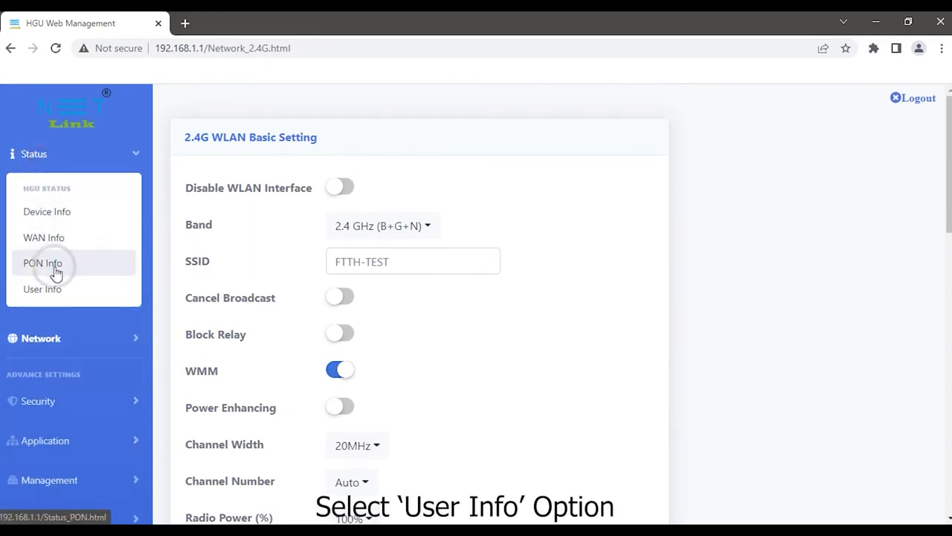
Step: Show the User Info status page listing AP1, AP2 and FTTH-TEST SSIDs
{"action": "left_click", "coordinate": [42, 289]}
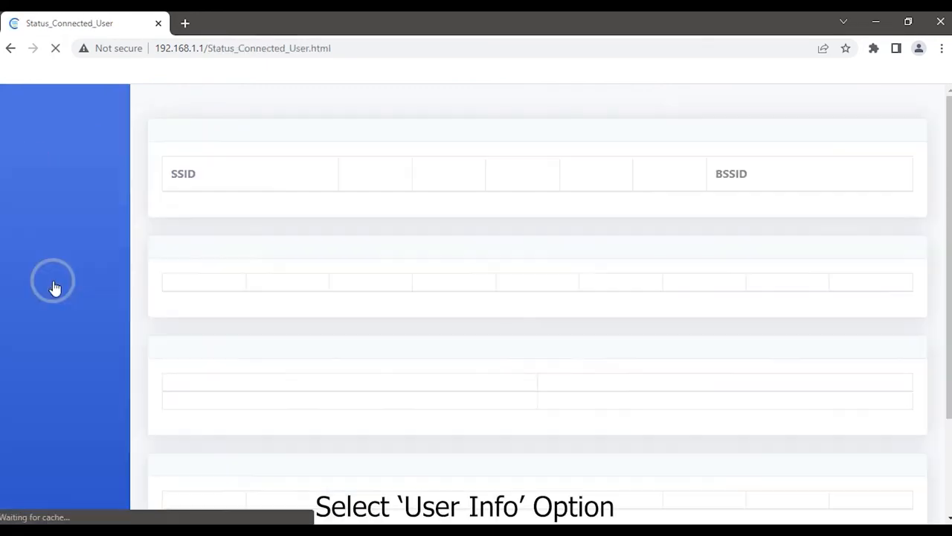
{"action": "left_click", "coordinate": [41, 289]}
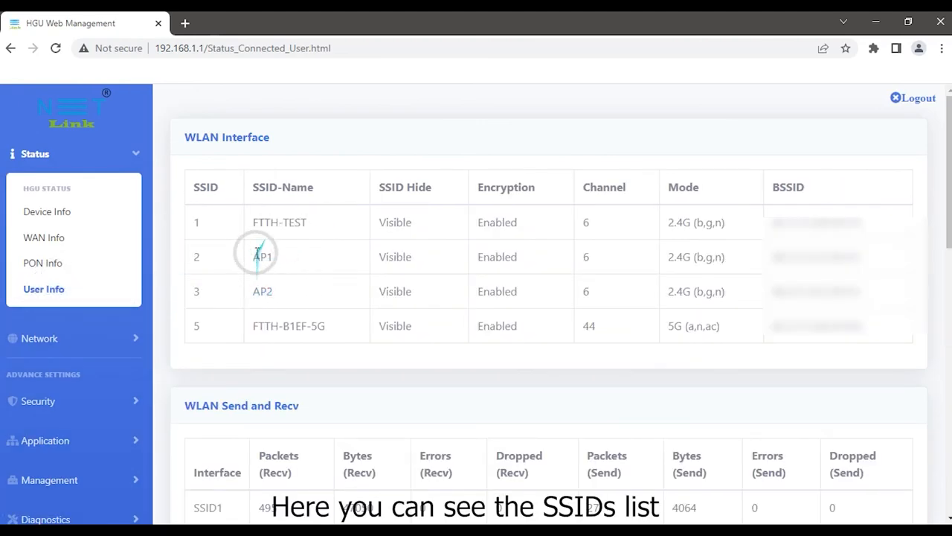
{"action": "mouse_move", "coordinate": [420, 331]}
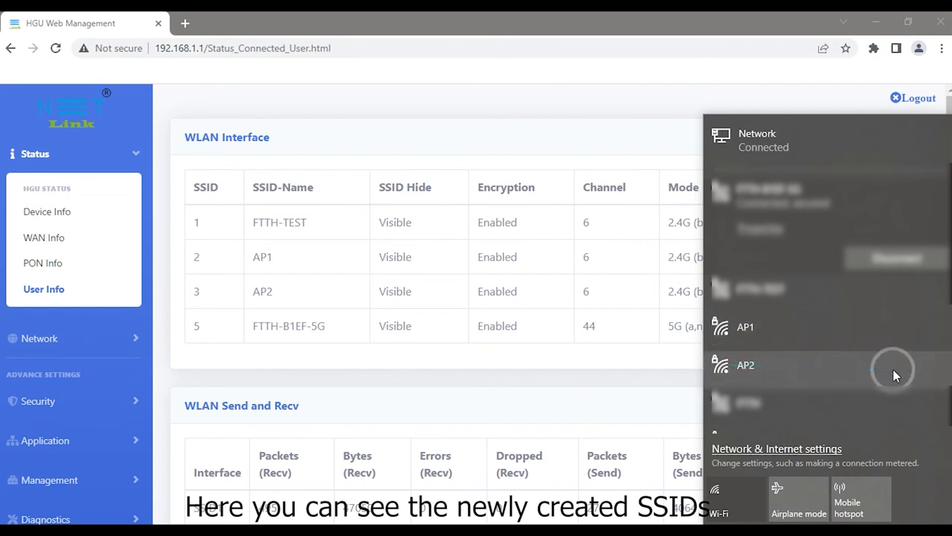
{"action": "mouse_move", "coordinate": [871, 379]}
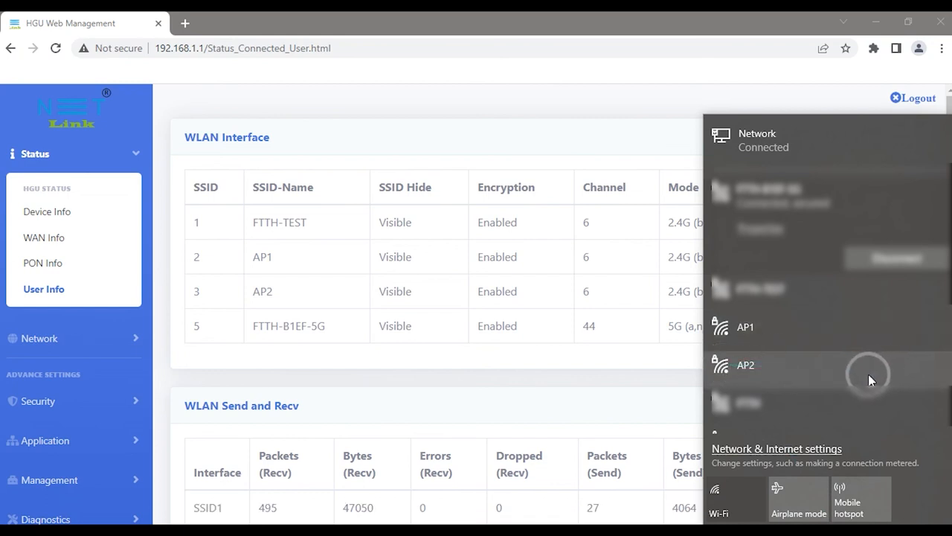
{"action": "mouse_move", "coordinate": [662, 375]}
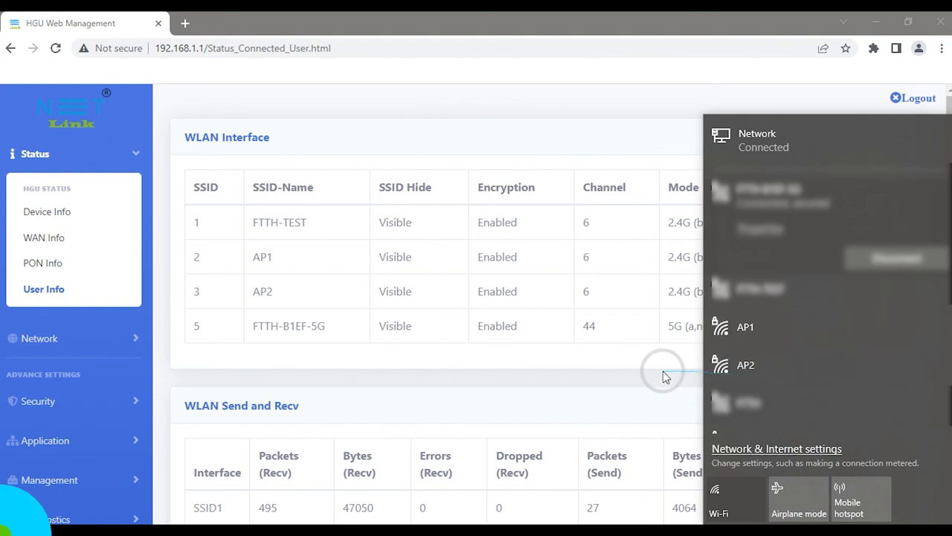